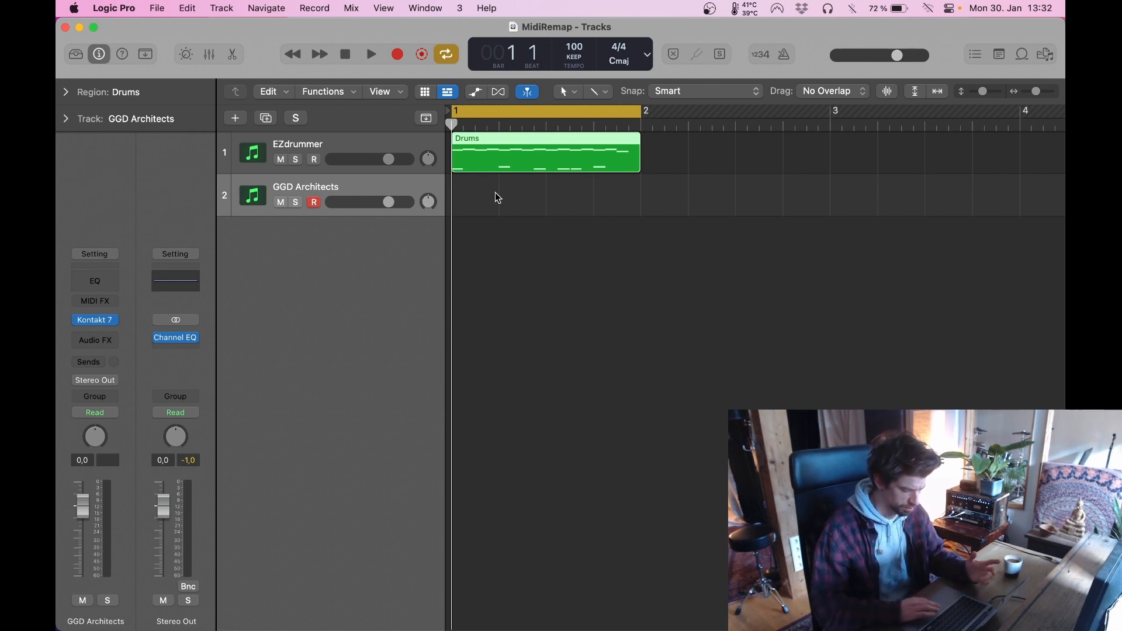
Step: Audition the Drums region on EZdrummer, then move it to GGD Architects and play it there
{"action": "left_click", "coordinate": [296, 152]}
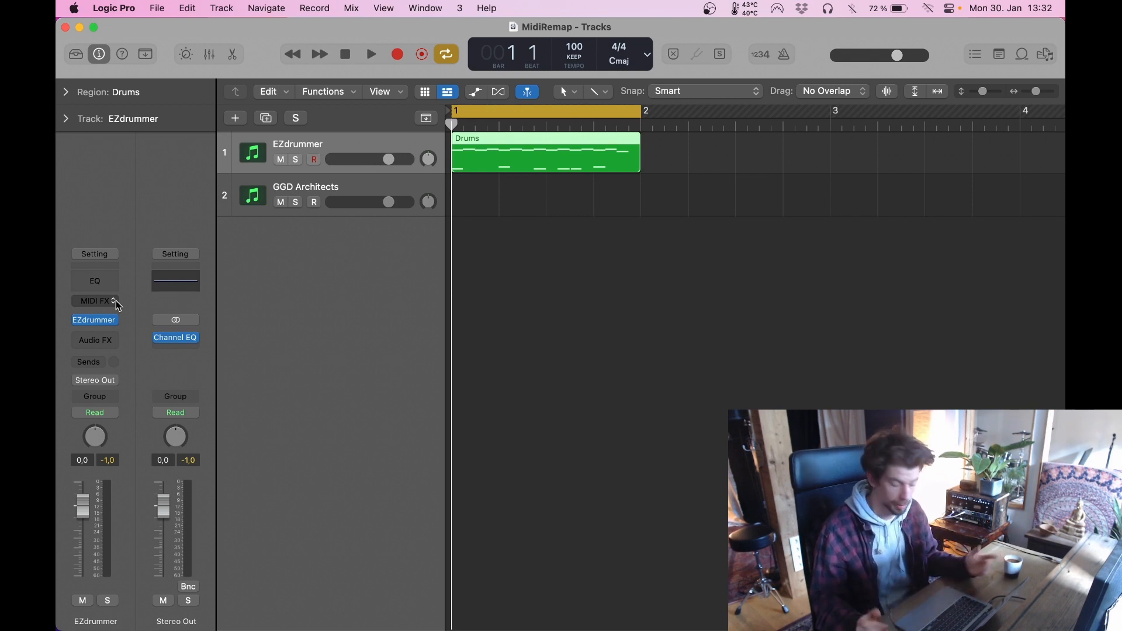
{"action": "mouse_move", "coordinate": [519, 239]}
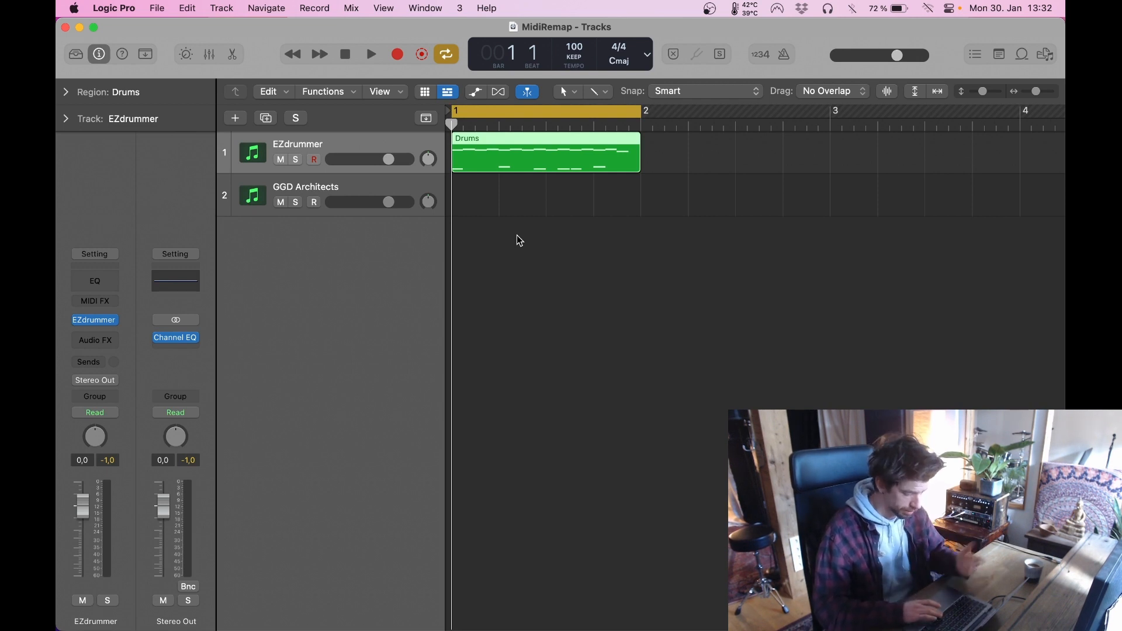
{"action": "left_click", "coordinate": [370, 53]}
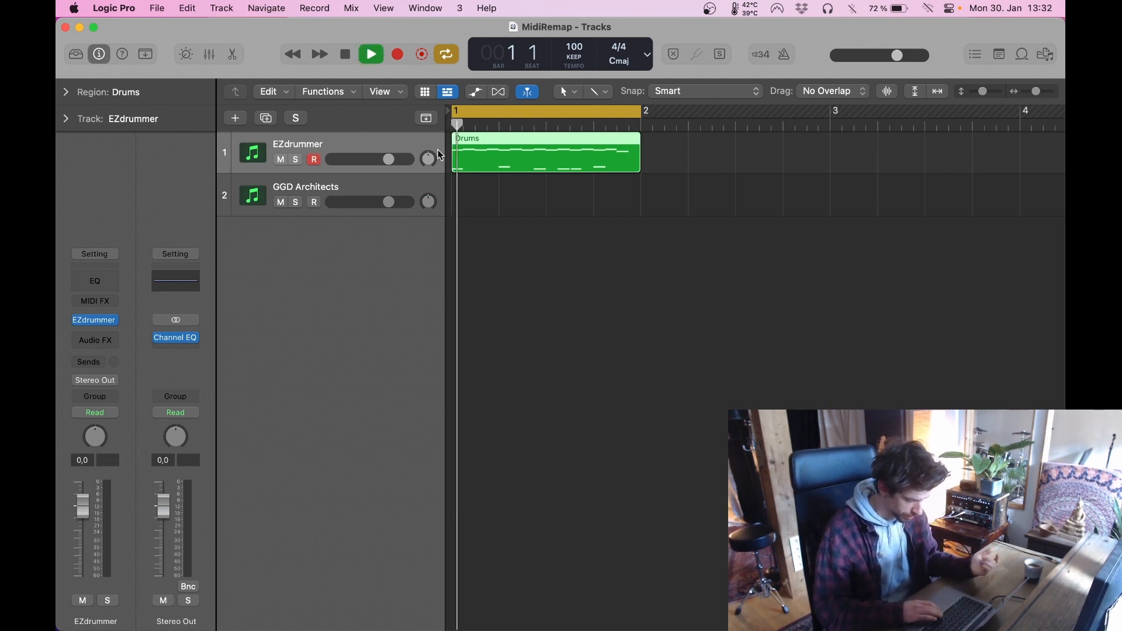
{"action": "left_click", "coordinate": [371, 54]}
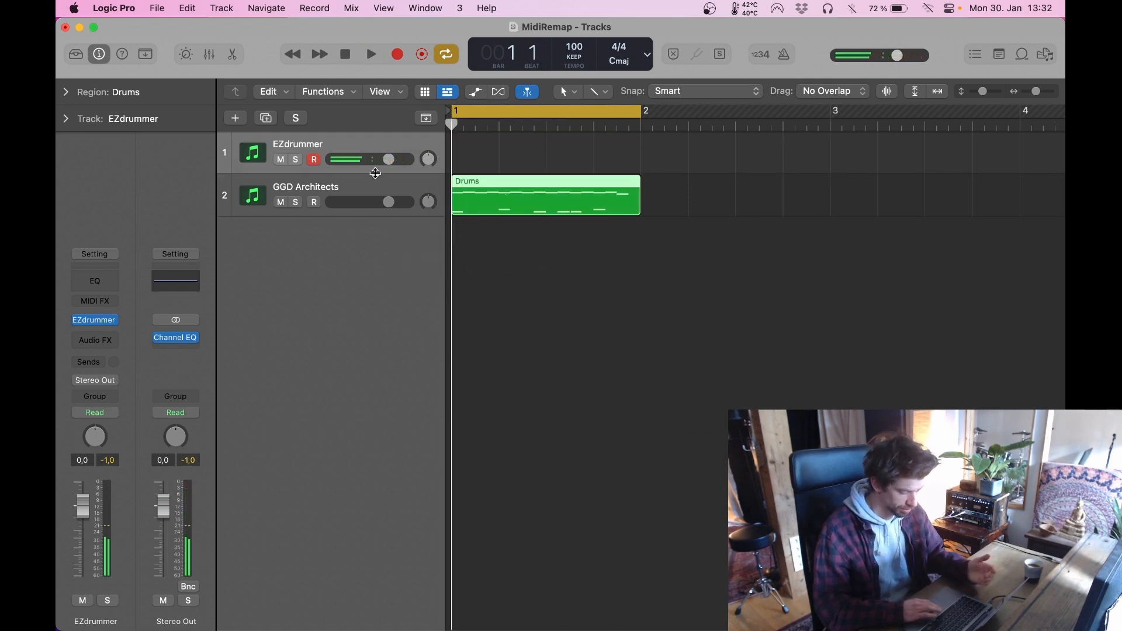
{"action": "left_click", "coordinate": [371, 53]}
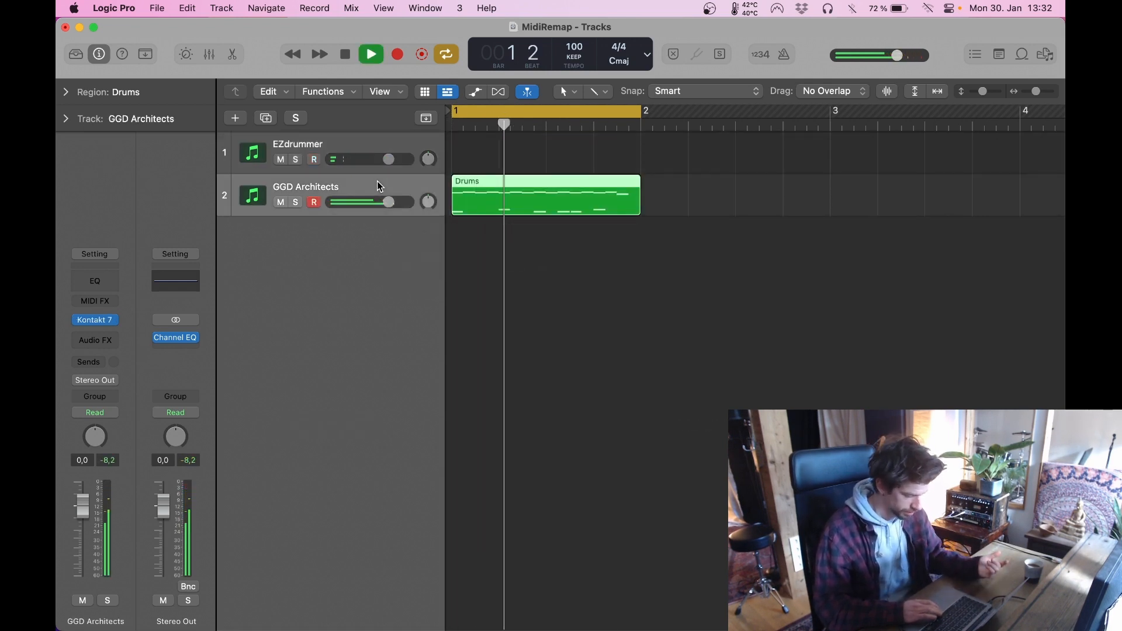
{"action": "left_click", "coordinate": [370, 54]}
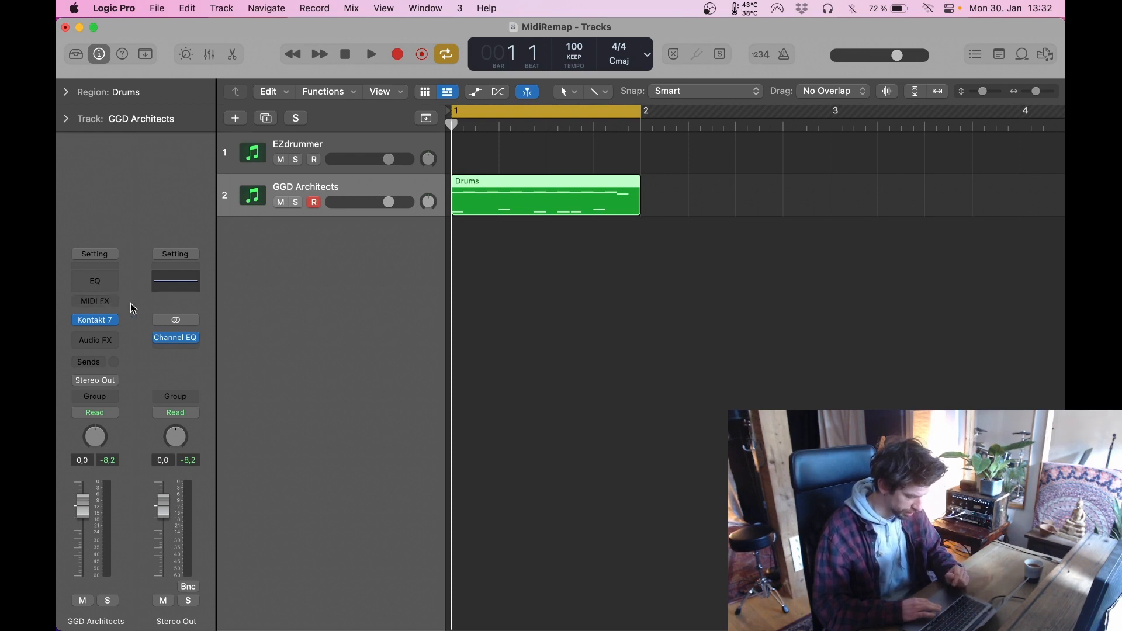
Step: Insert Mohan Klein's MidiRemap into the GGD Architects MIDI FX slot
{"action": "left_click", "coordinate": [95, 301]}
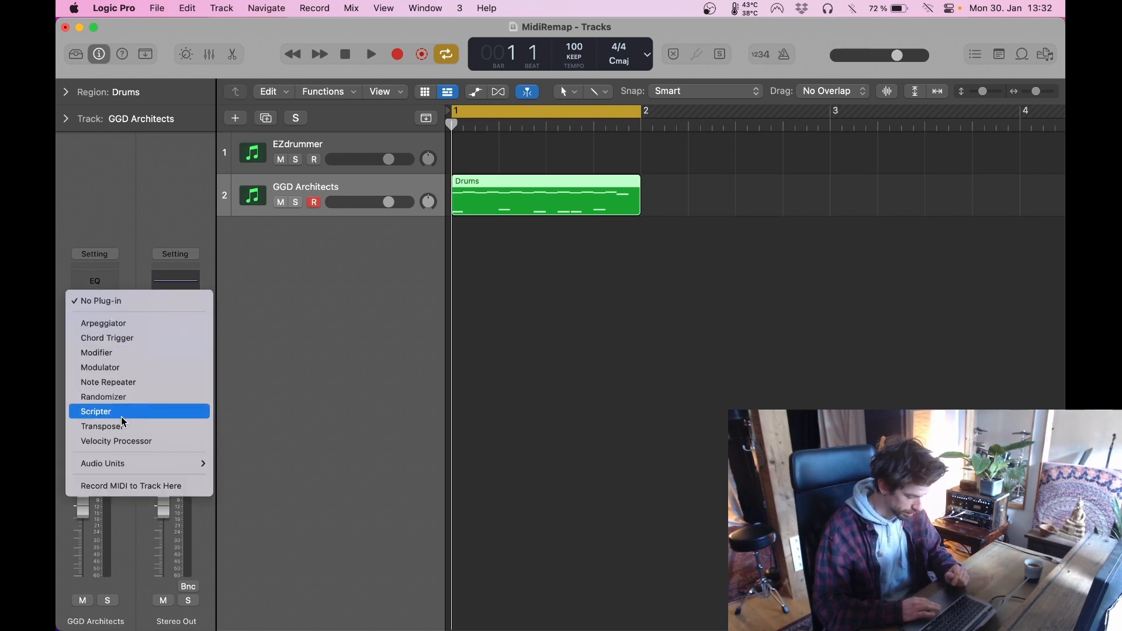
{"action": "mouse_move", "coordinate": [103, 463]}
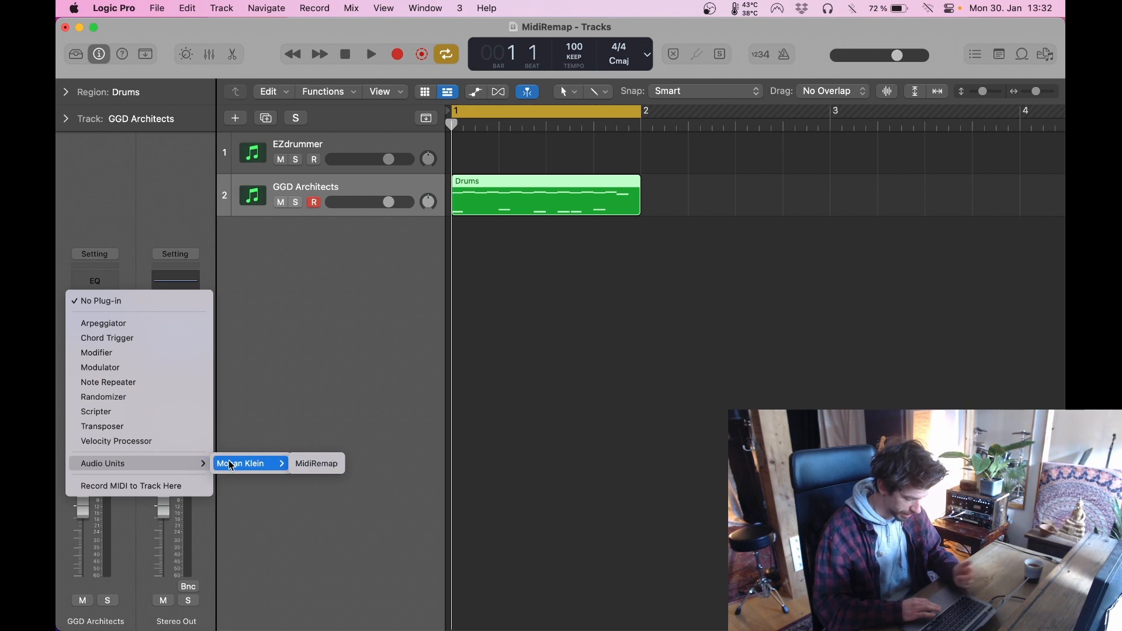
{"action": "mouse_move", "coordinate": [316, 463]}
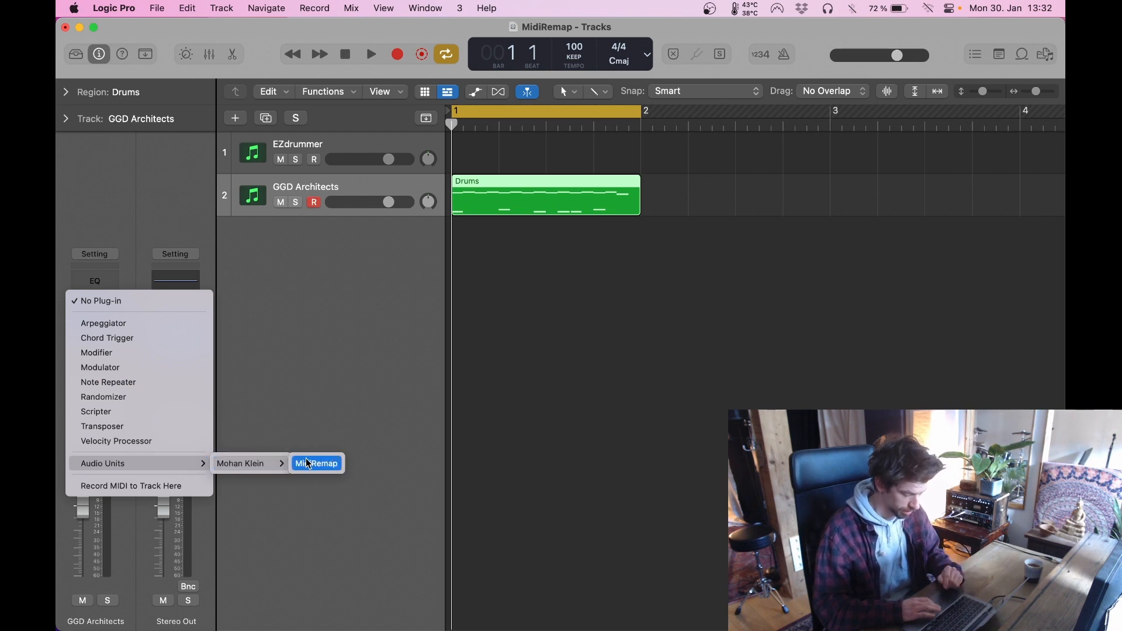
{"action": "left_click", "coordinate": [317, 463]}
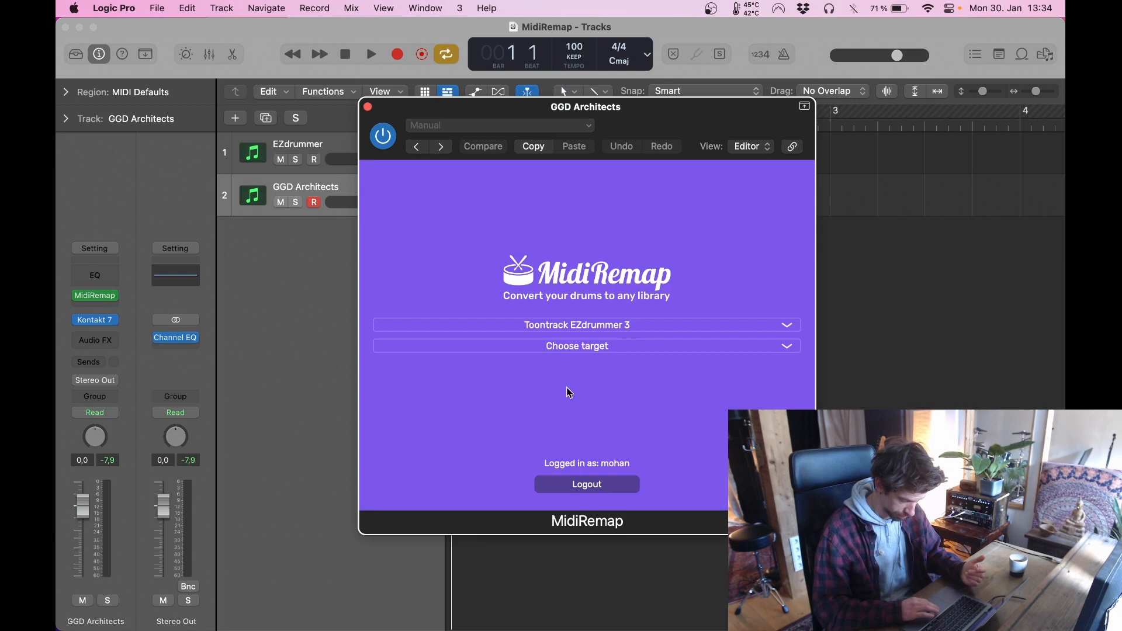
Step: Set MidiRemap's target to the GetGood Drums library mapping and close the window
{"action": "left_click", "coordinate": [576, 346]}
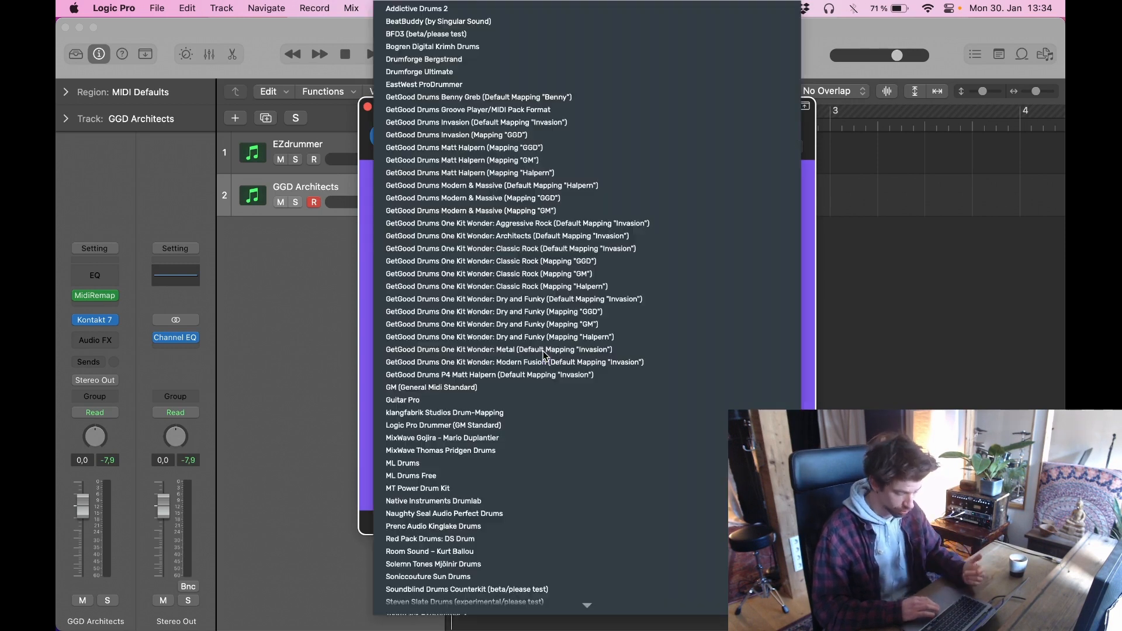
{"action": "left_click", "coordinate": [515, 235]}
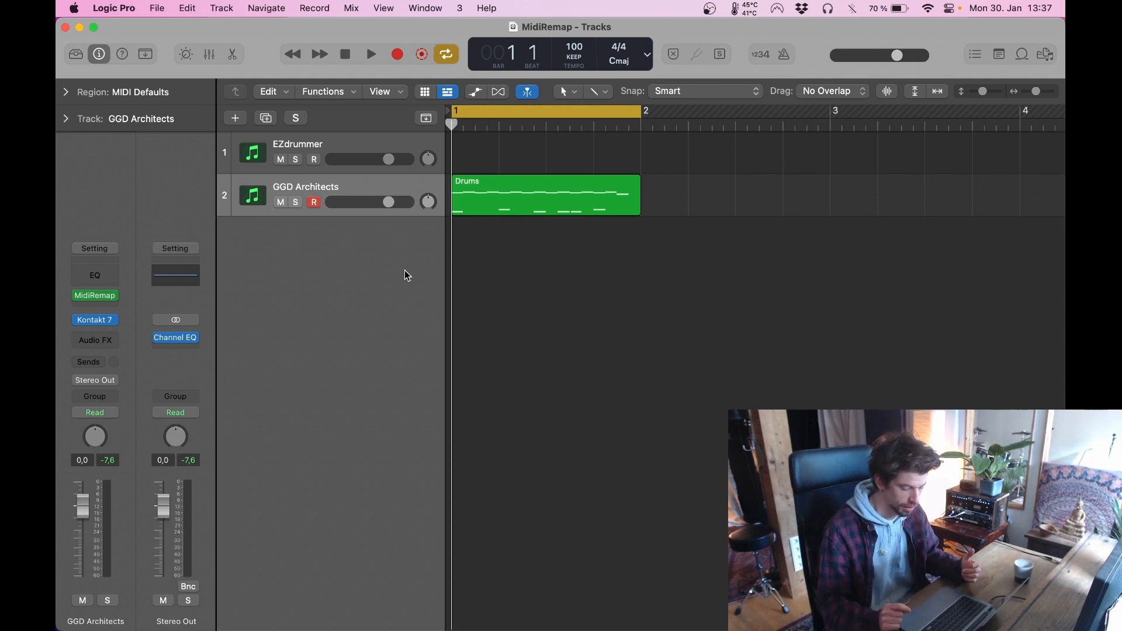
{"action": "mouse_move", "coordinate": [376, 309]}
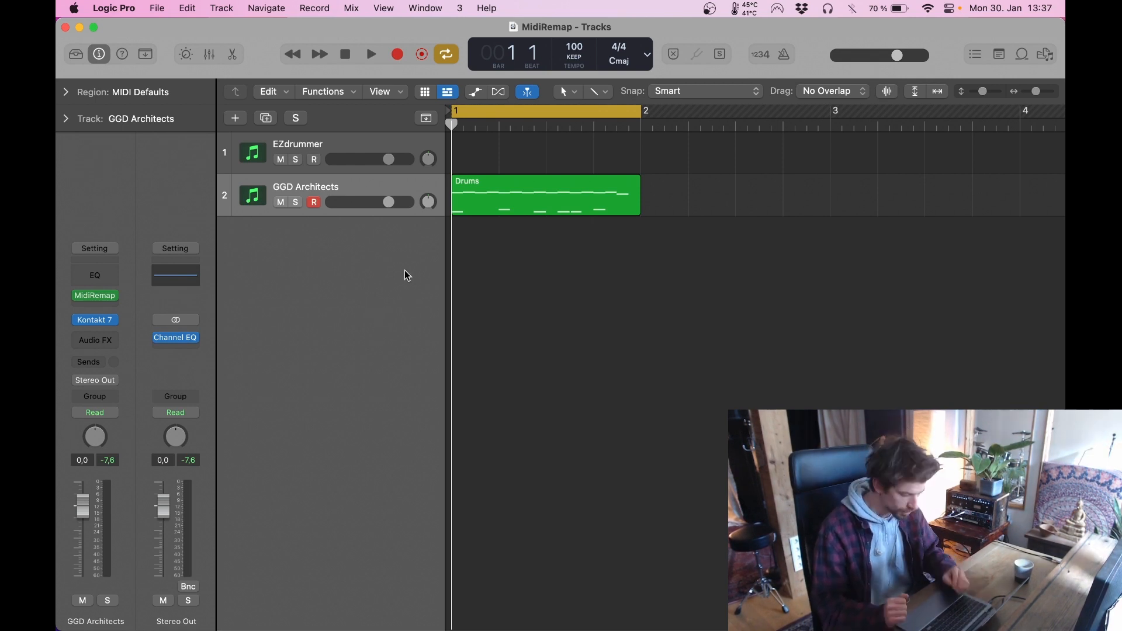
{"action": "mouse_move", "coordinate": [372, 290]}
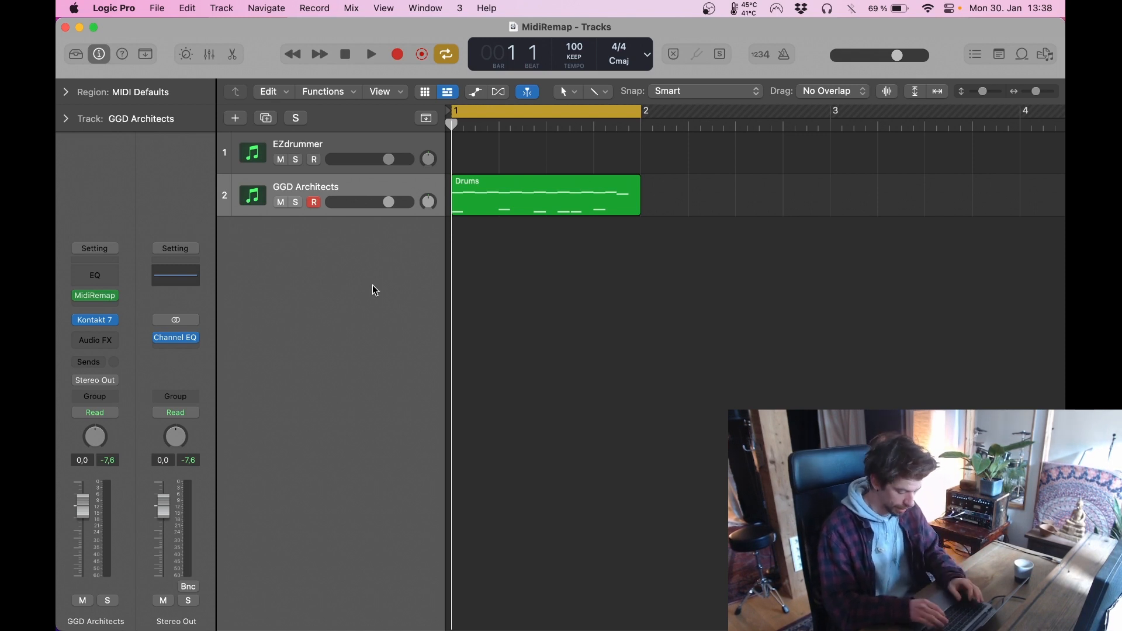
Step: Bring up Spotlight Search with Cmd+Space
{"action": "key", "text": "cmd+space"}
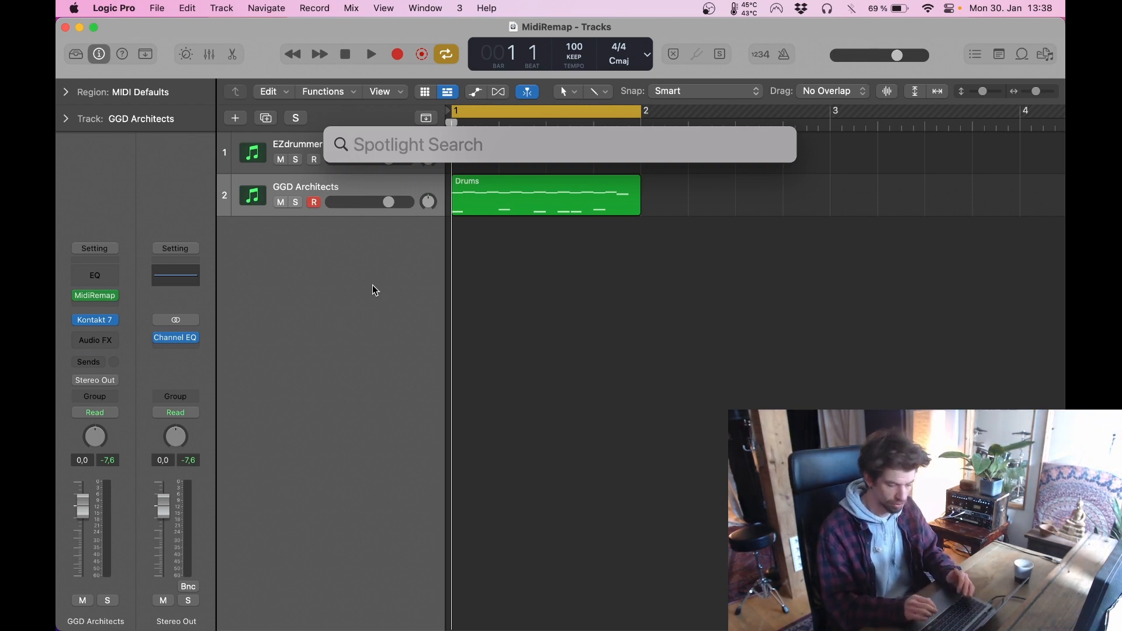
Step: Launch Audio MIDI Setup via 'aud' and inspect the IAC-Treiber driver in MIDI Studio
{"action": "type", "text": "aud"}
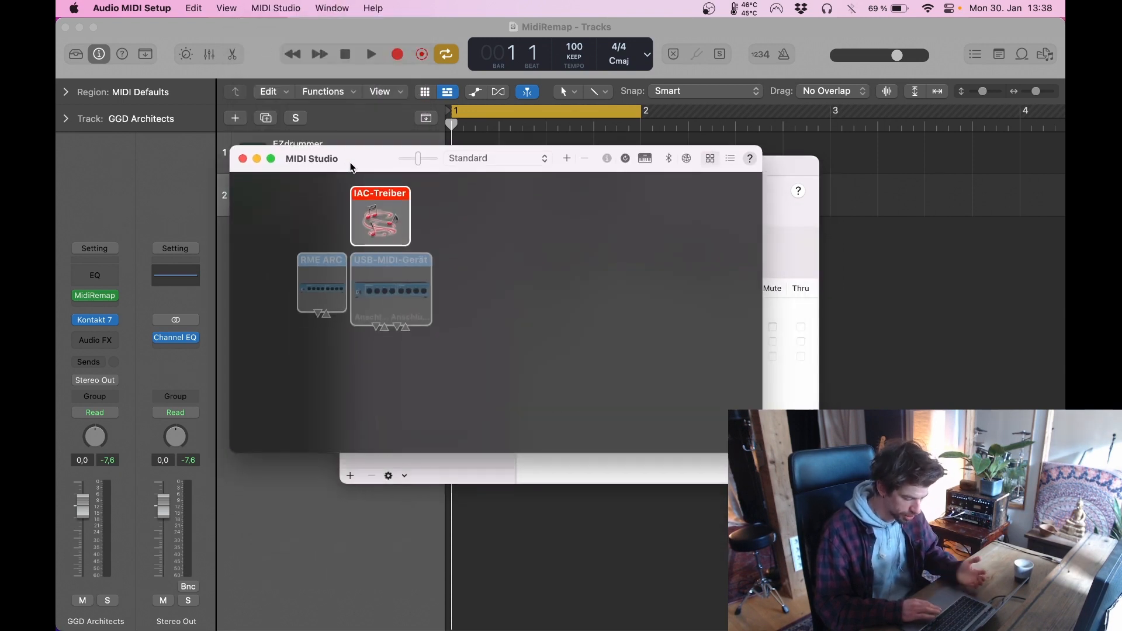
{"action": "double_click", "coordinate": [379, 217]}
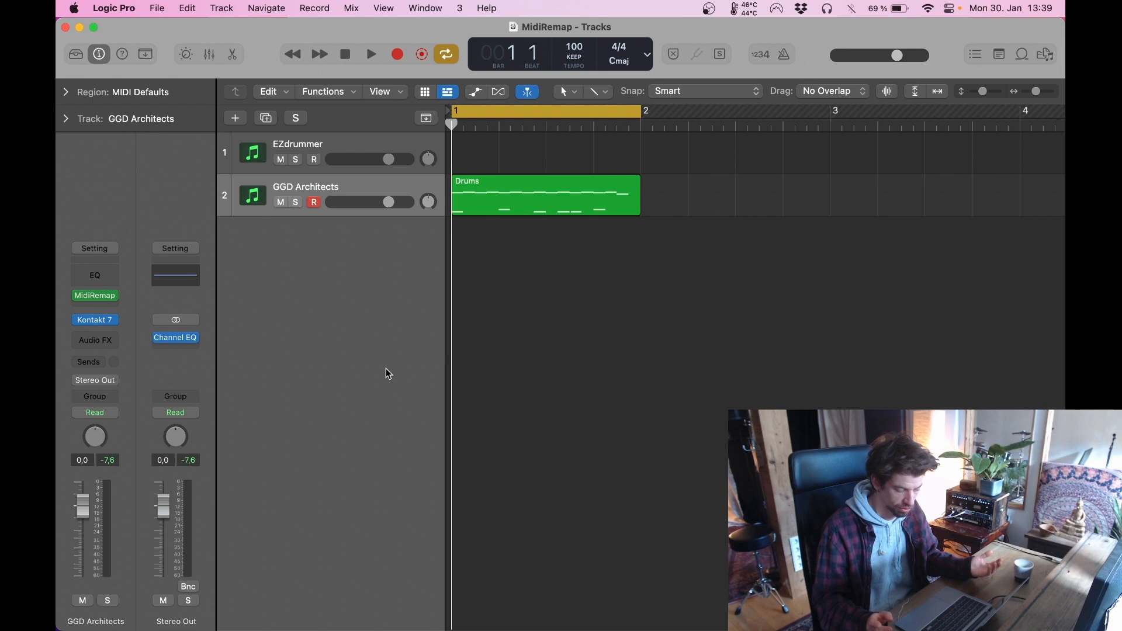
Step: Move the Drums region back to EZdrummer and clear MidiRemap from GGD Architects' MIDI FX slot
{"action": "left_click", "coordinate": [546, 196]}
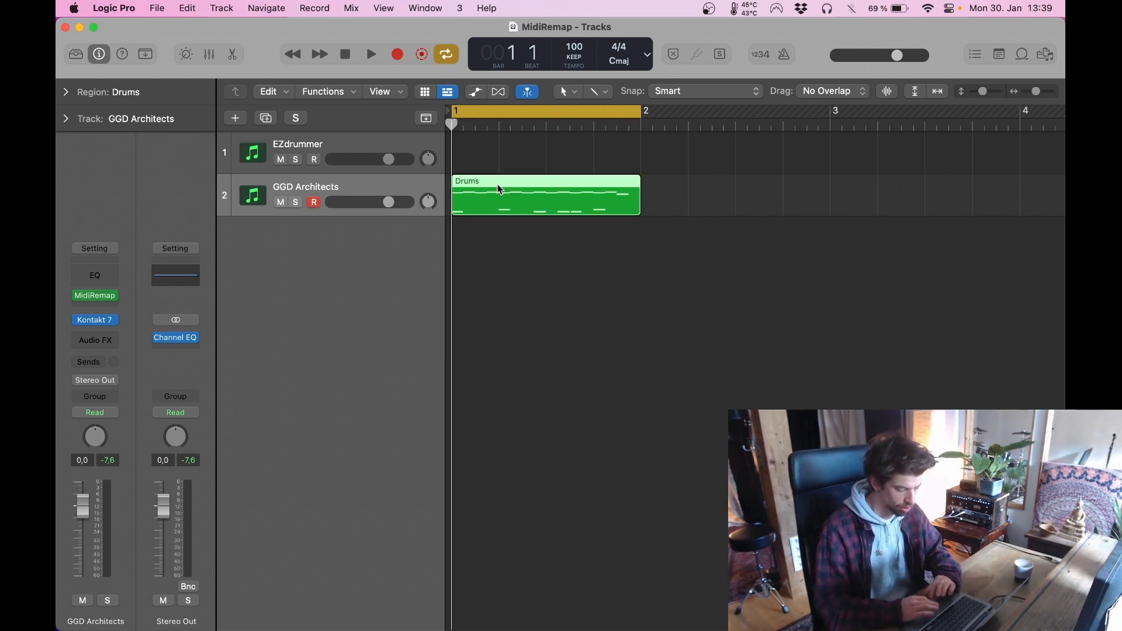
{"action": "left_click_drag", "start_coordinate": [544, 195], "coordinate": [544, 152]}
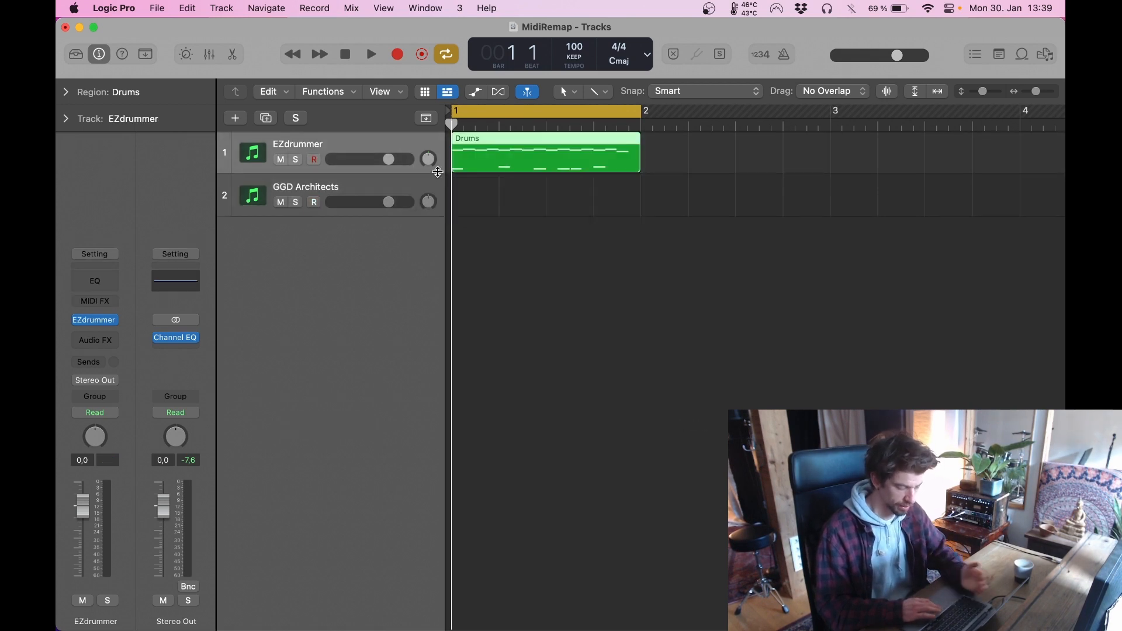
{"action": "left_click", "coordinate": [371, 54]}
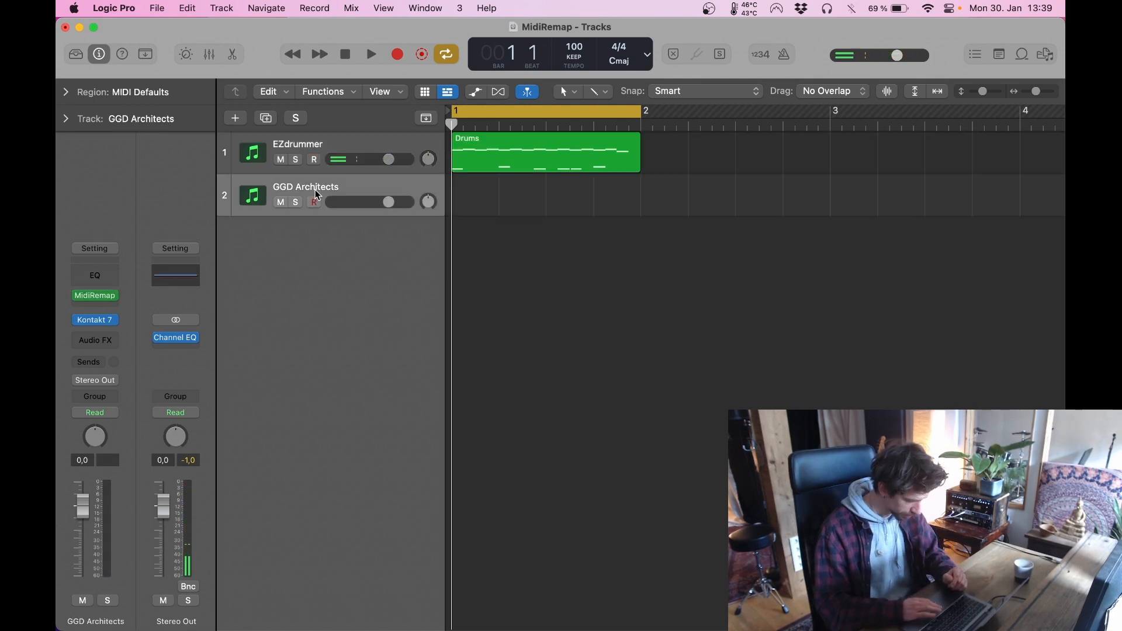
{"action": "left_click", "coordinate": [95, 296]}
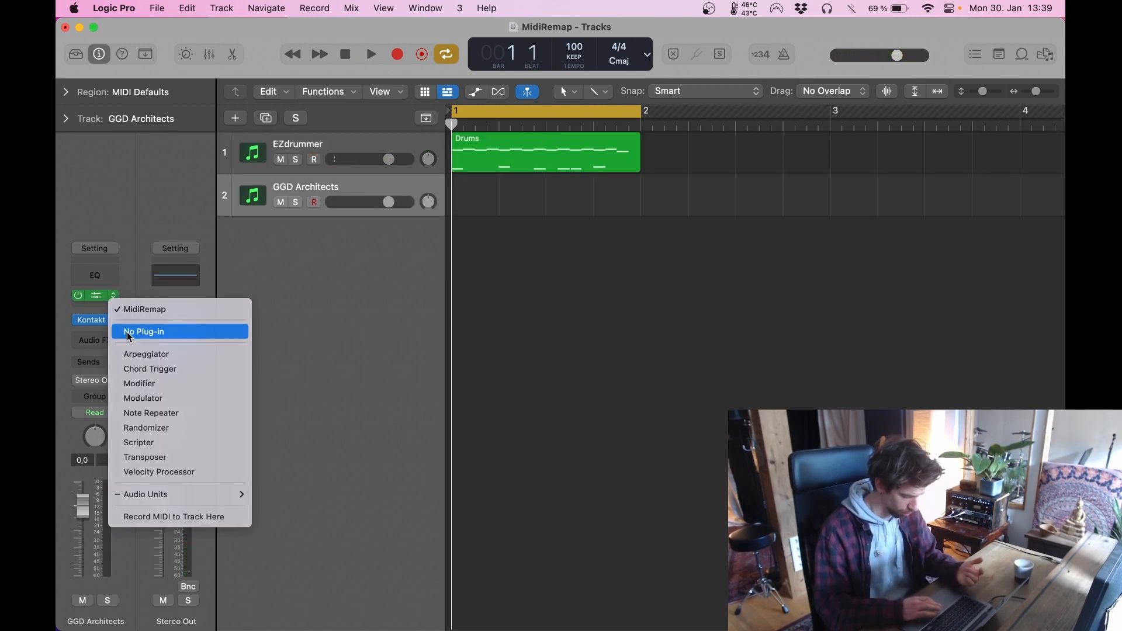
{"action": "left_click", "coordinate": [144, 331]}
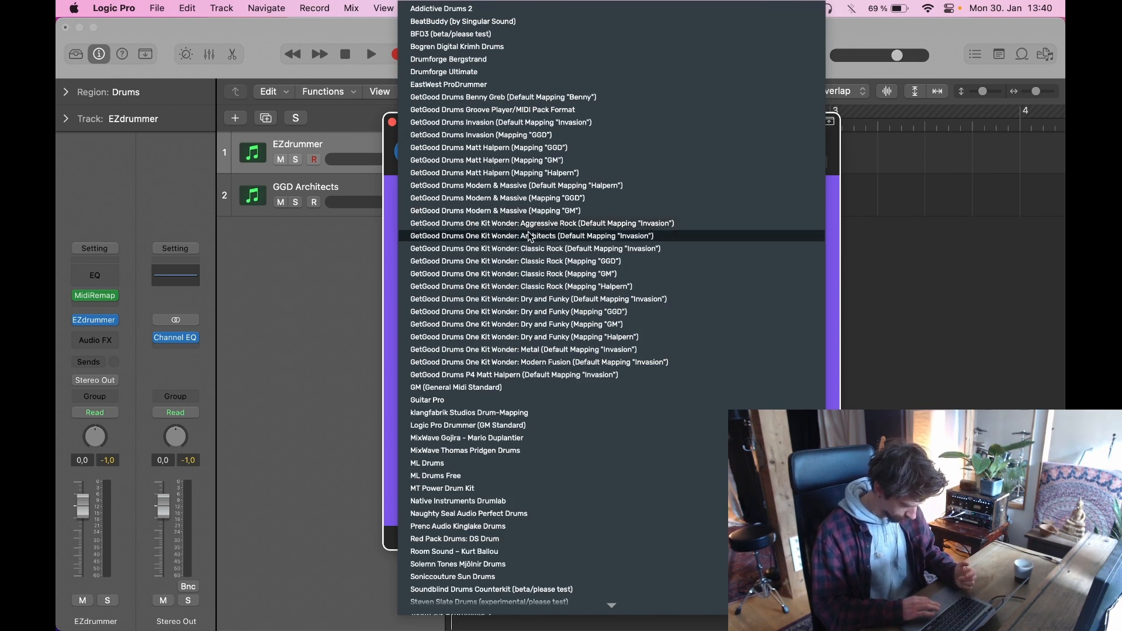
Step: Choose the GetGood Drums One Kit Wonder: Architects mapping for EZdrummer's MidiRemap
{"action": "left_click", "coordinate": [533, 235]}
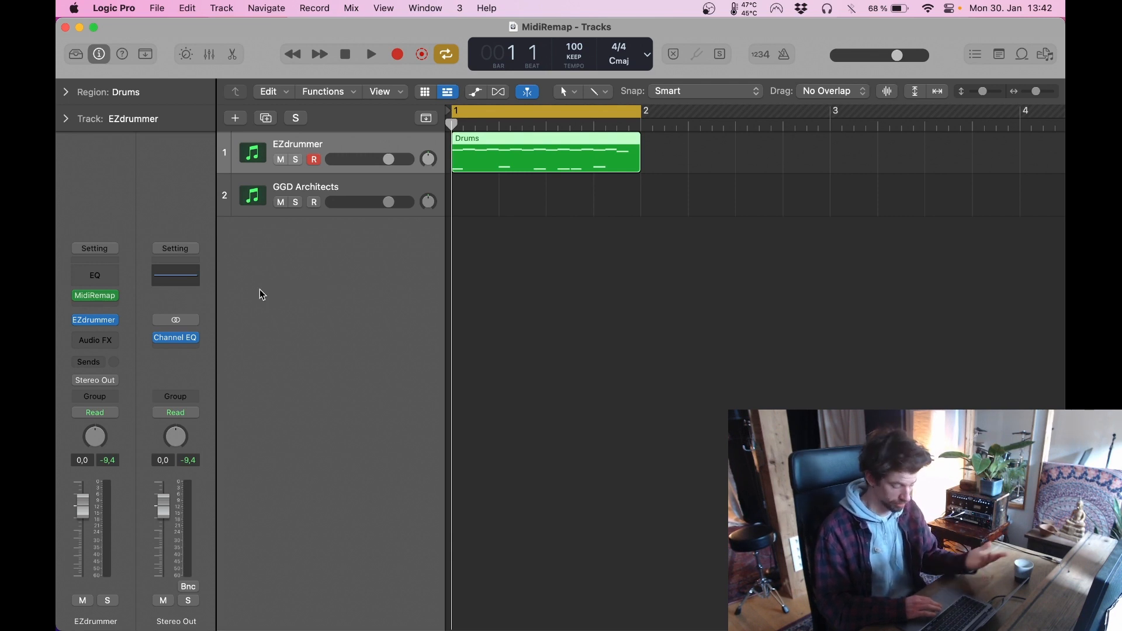
{"action": "left_click", "coordinate": [94, 320]}
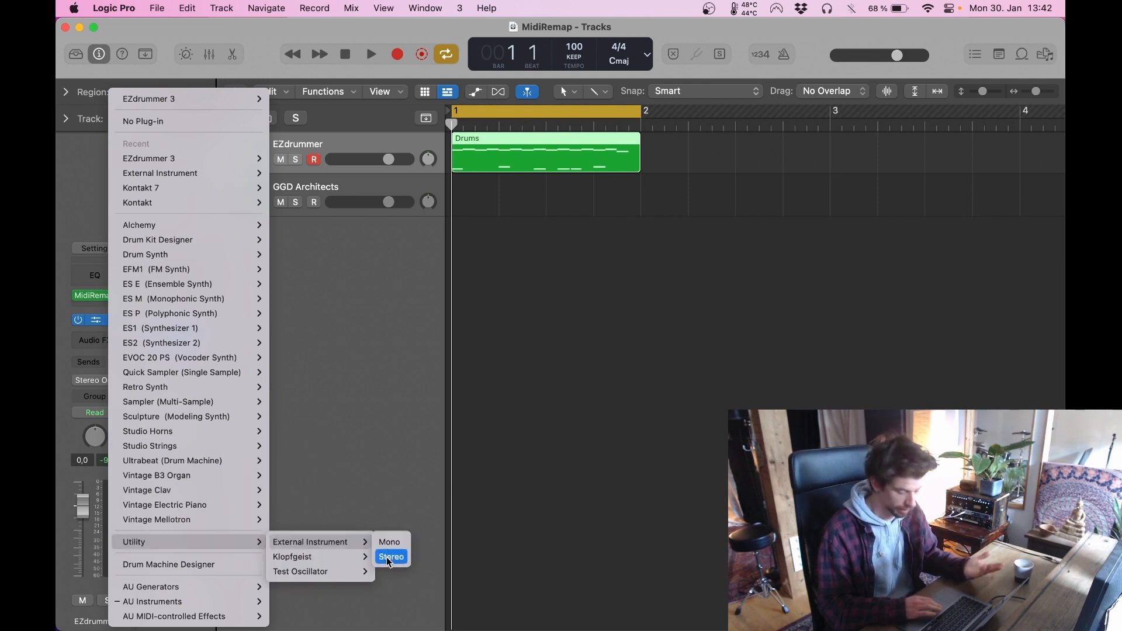
Step: Load a stereo External Instrument on EZdrummer with MIDI Destination IAC-Treiber Bus 1
{"action": "left_click", "coordinate": [391, 556]}
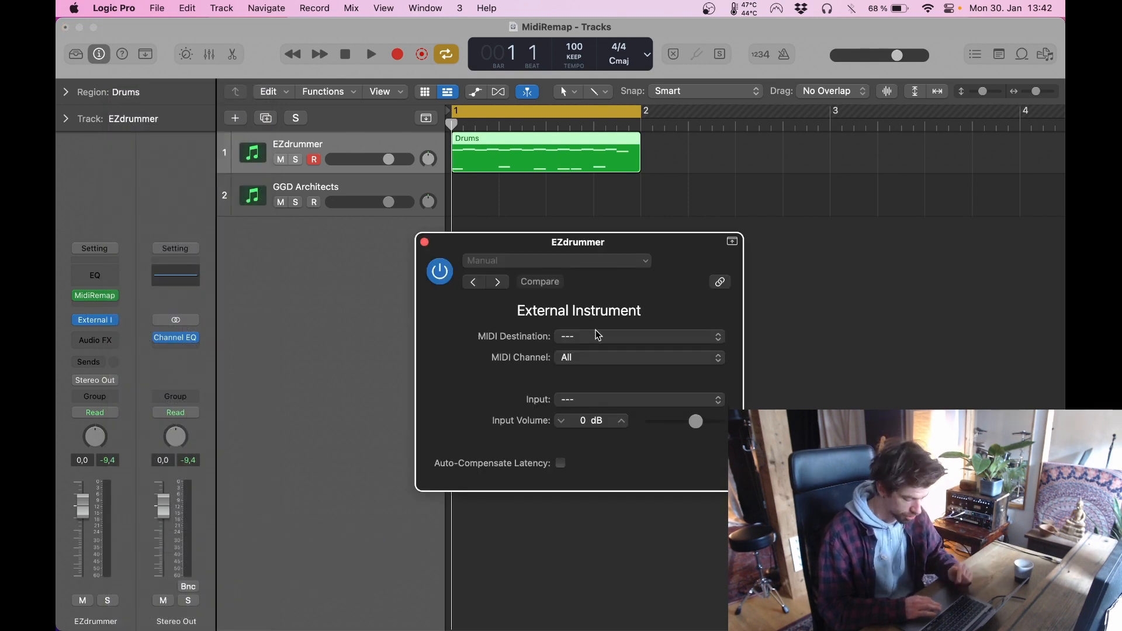
{"action": "left_click", "coordinate": [637, 337]}
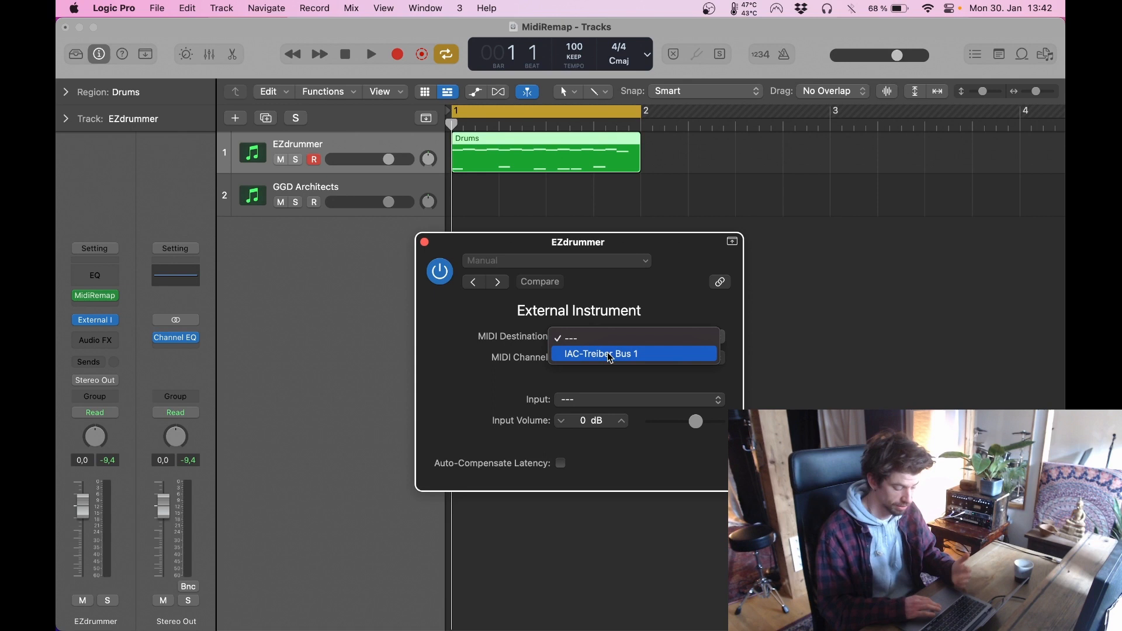
{"action": "left_click", "coordinate": [600, 353]}
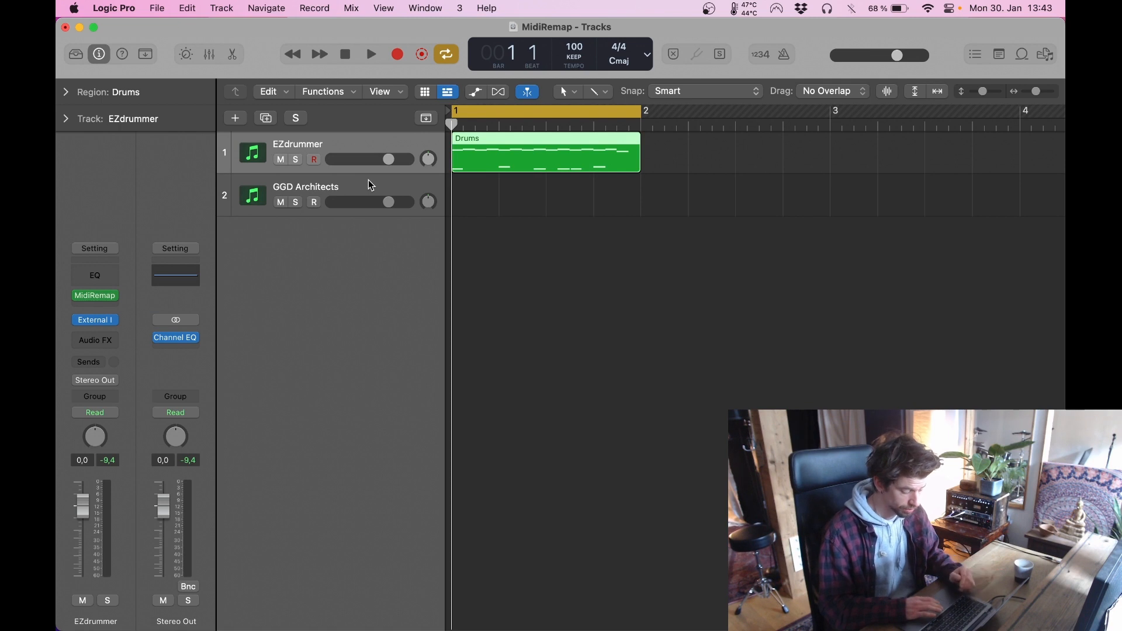
Step: Record-enable the GGD Architects track and start recording the remapped drums
{"action": "left_click", "coordinate": [305, 187]}
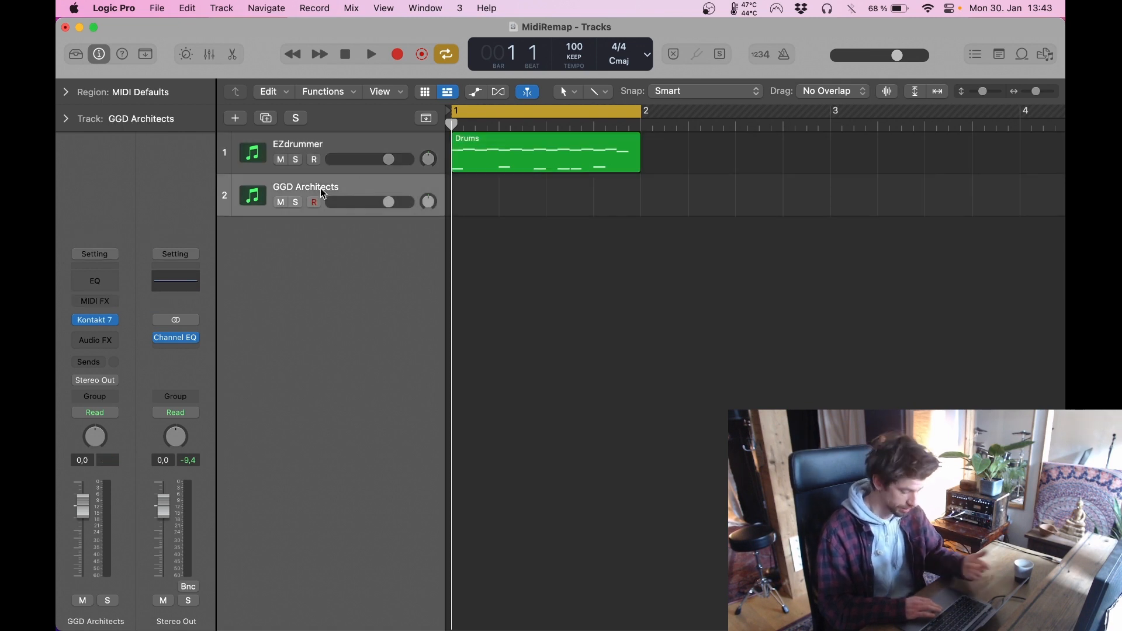
{"action": "mouse_move", "coordinate": [313, 202]}
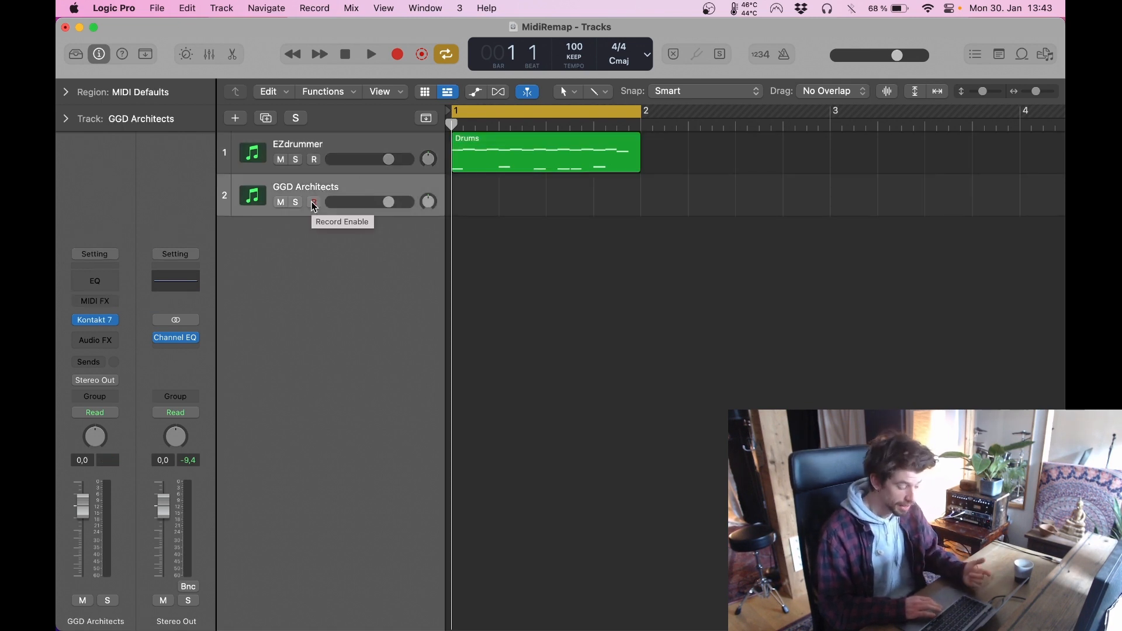
{"action": "left_click", "coordinate": [313, 202]}
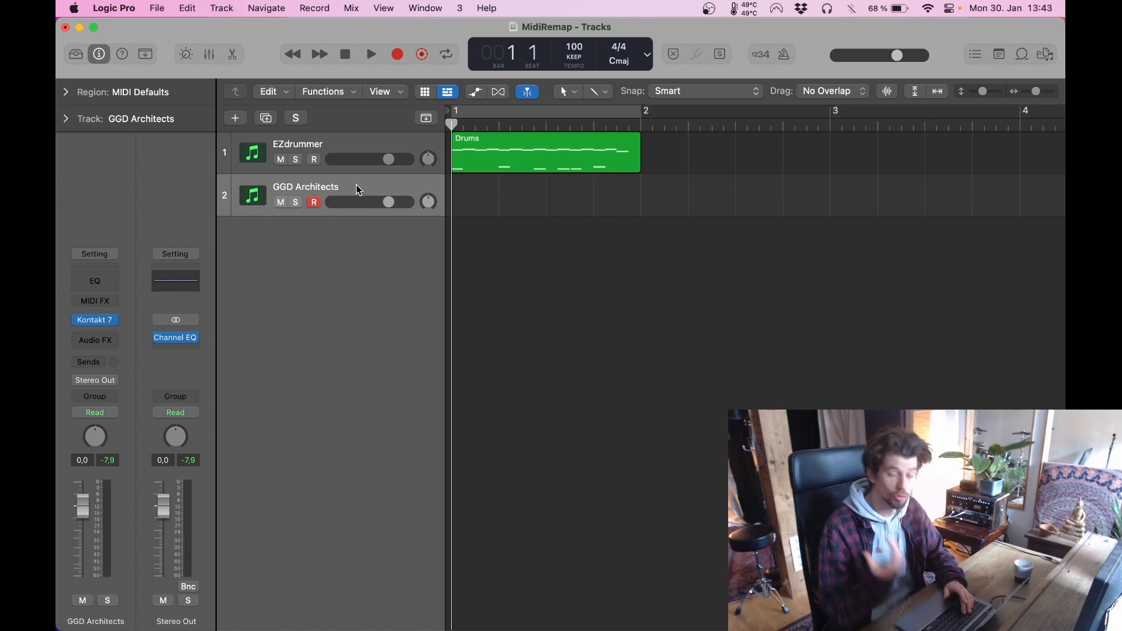
{"action": "left_click", "coordinate": [396, 53]}
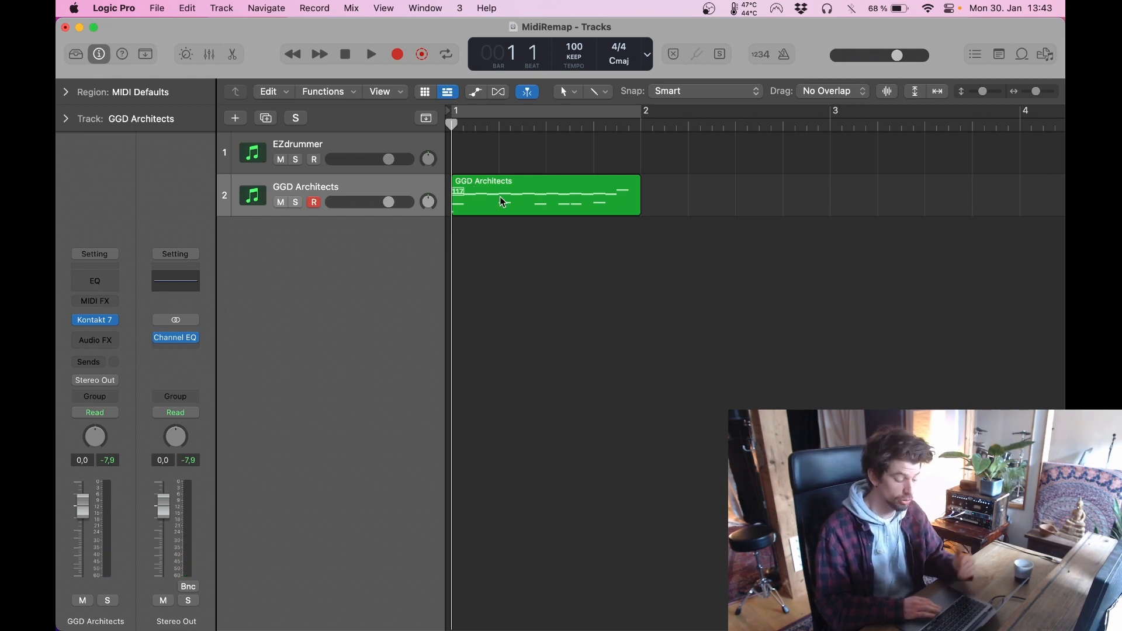
Step: Select the newly recorded GGD Architects region and view its notes
{"action": "left_click", "coordinate": [543, 195]}
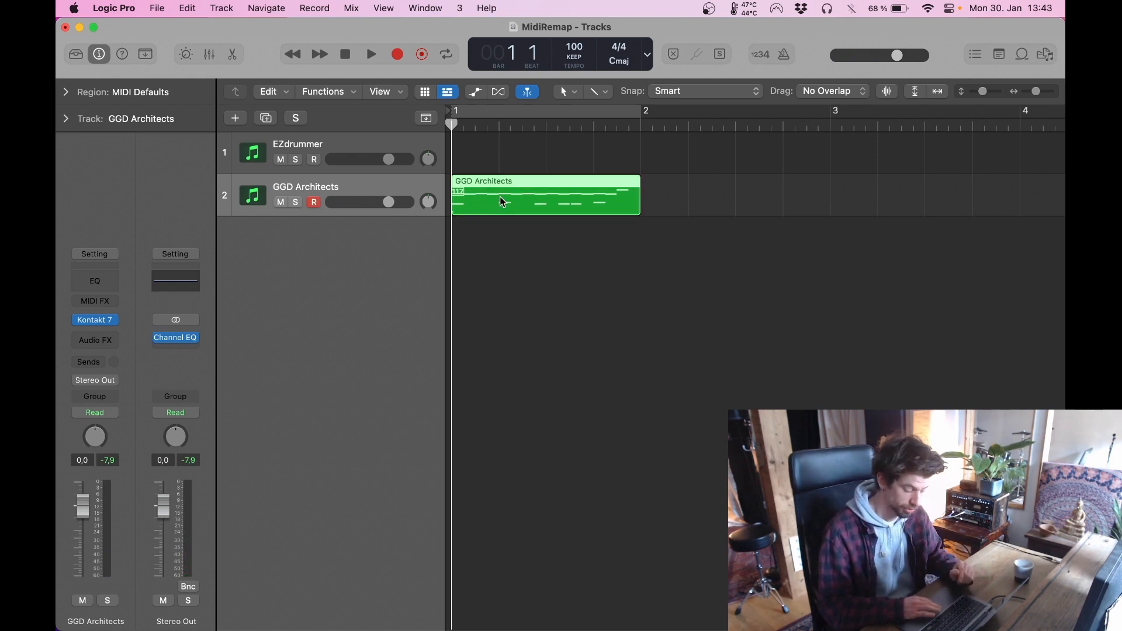
{"action": "double_click", "coordinate": [546, 195]}
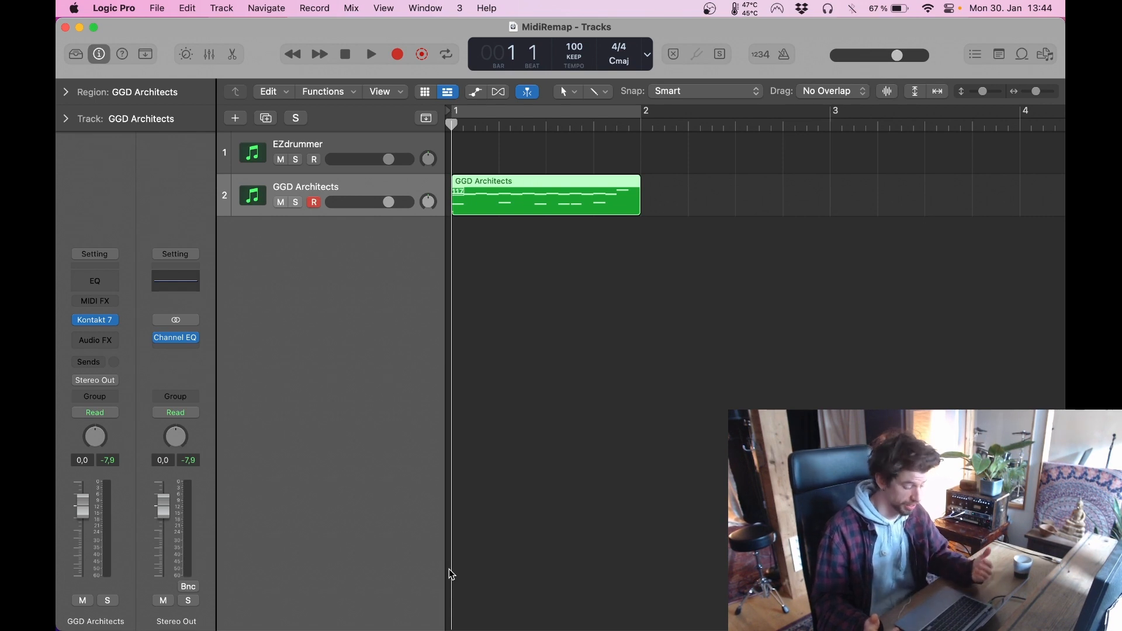
{"action": "mouse_move", "coordinate": [337, 371]}
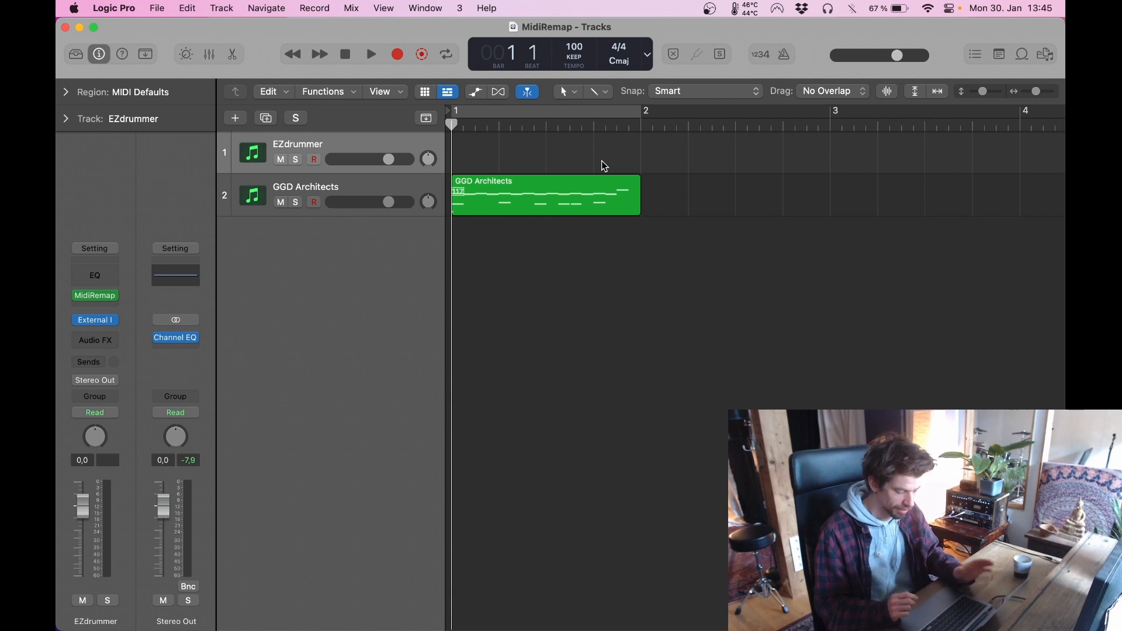
{"action": "mouse_move", "coordinate": [178, 263]}
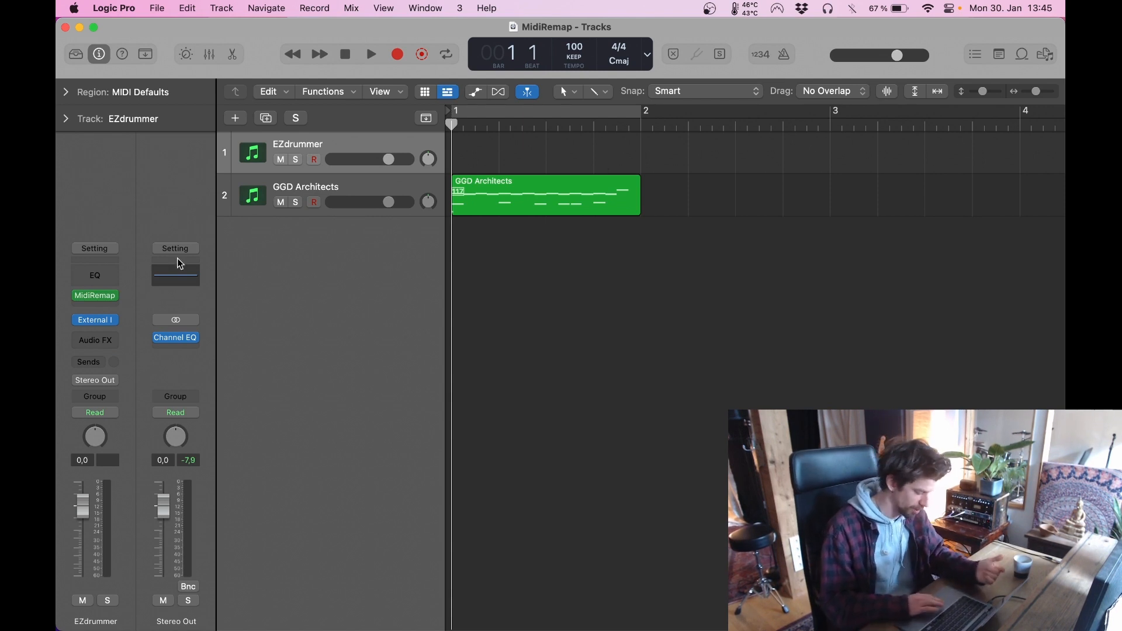
{"action": "mouse_move", "coordinate": [351, 299]}
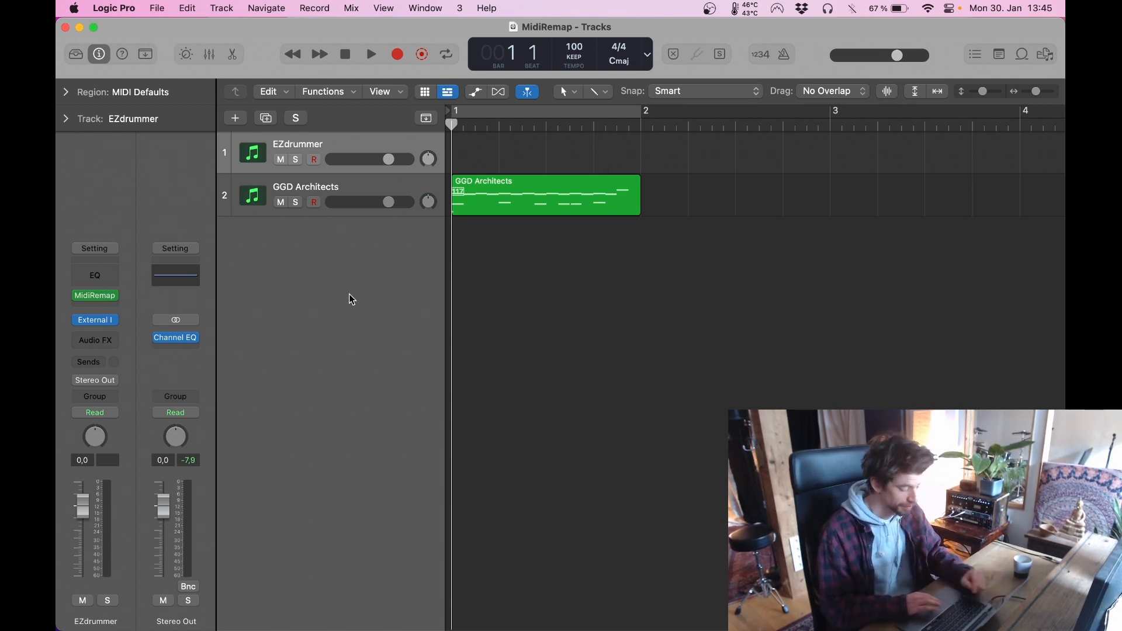